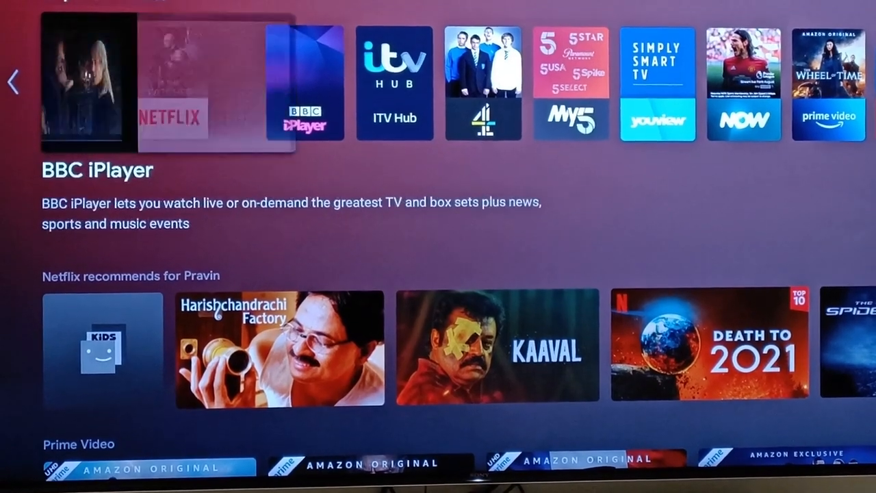
- Scroll the home screen rows to reach the Disney+ store listing
scroll(right, 3)
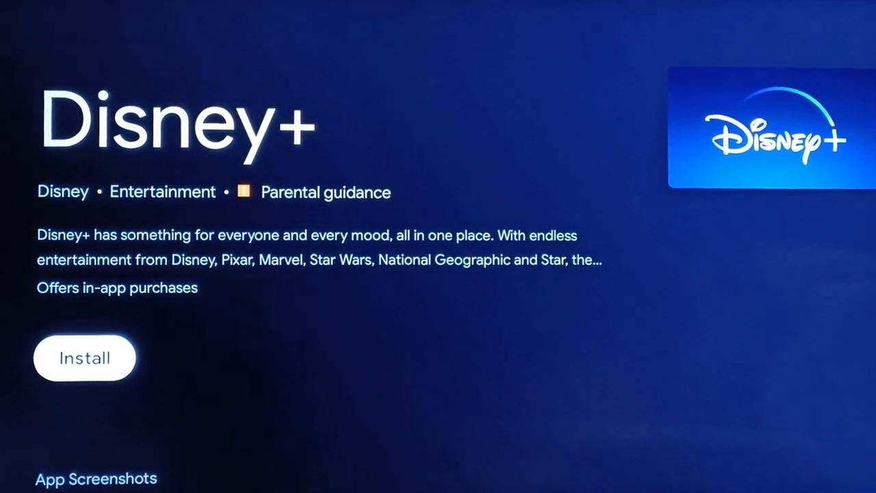
- Start the Disney+ install, cancel it while stuck on Pending, and go back home
click(85, 357)
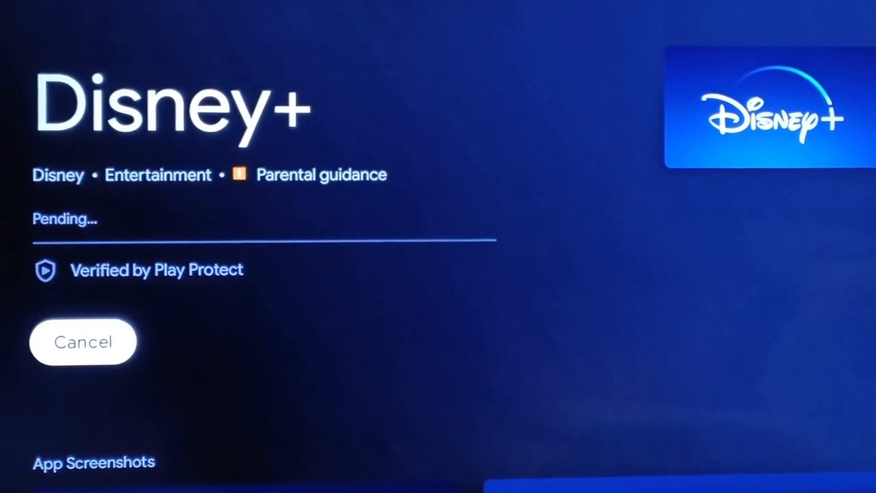
click(82, 341)
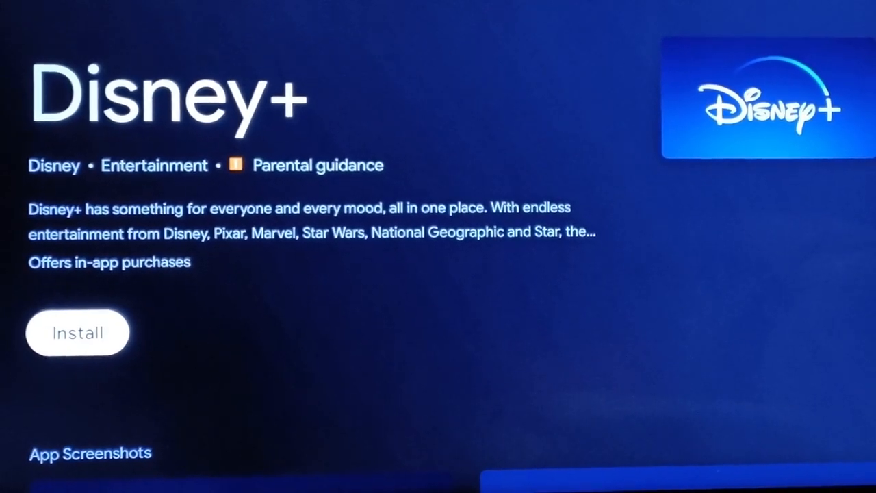
key(Back)
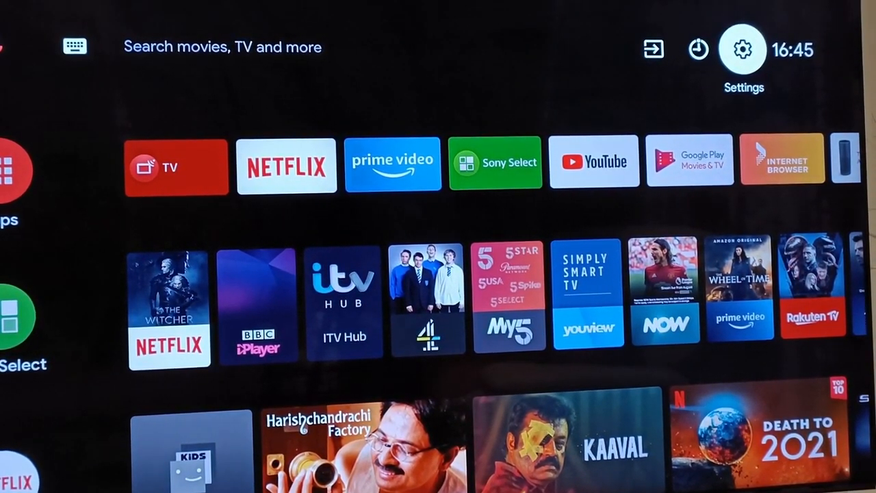
- Open Settings > Apps and scroll the full app list down to System apps
click(744, 48)
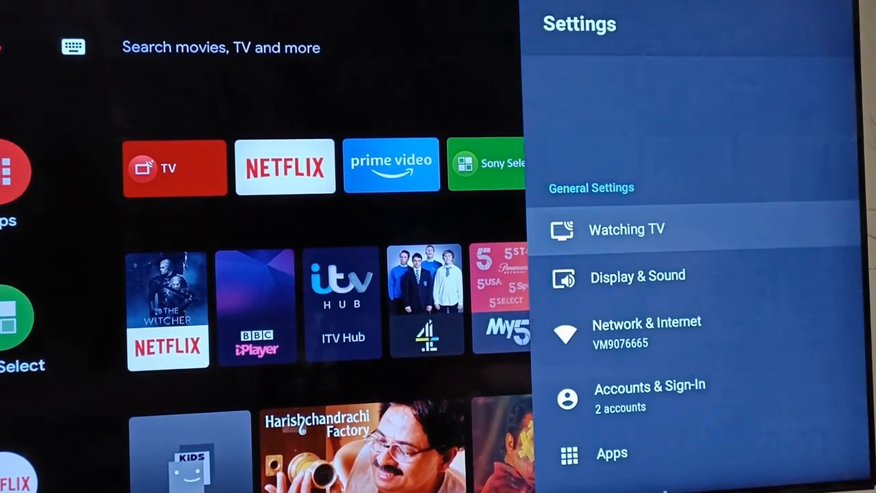
scroll(down, 3)
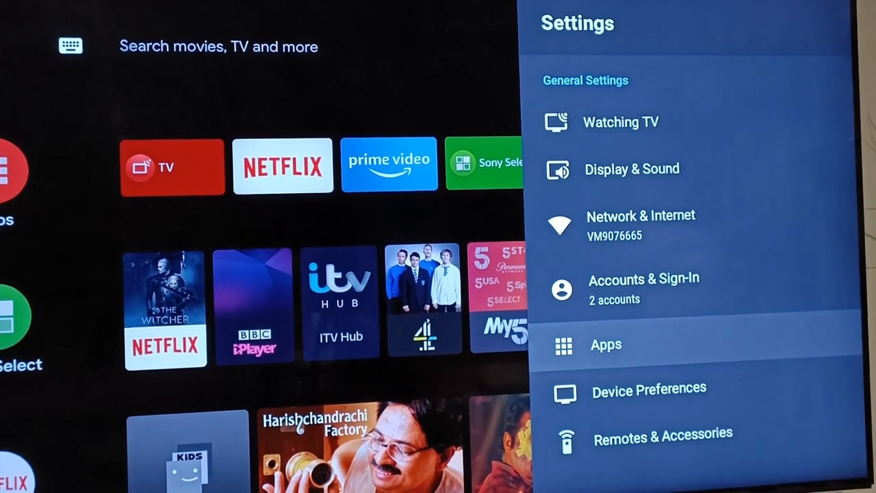
click(605, 344)
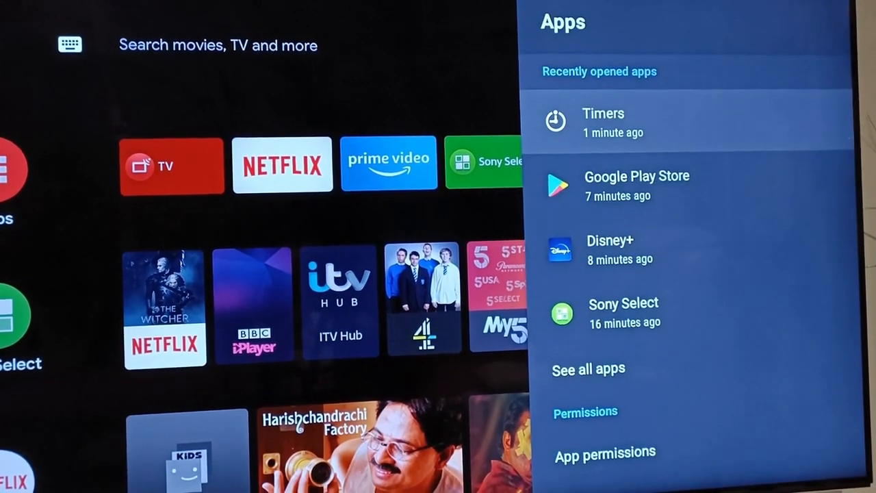
scroll(down, 3)
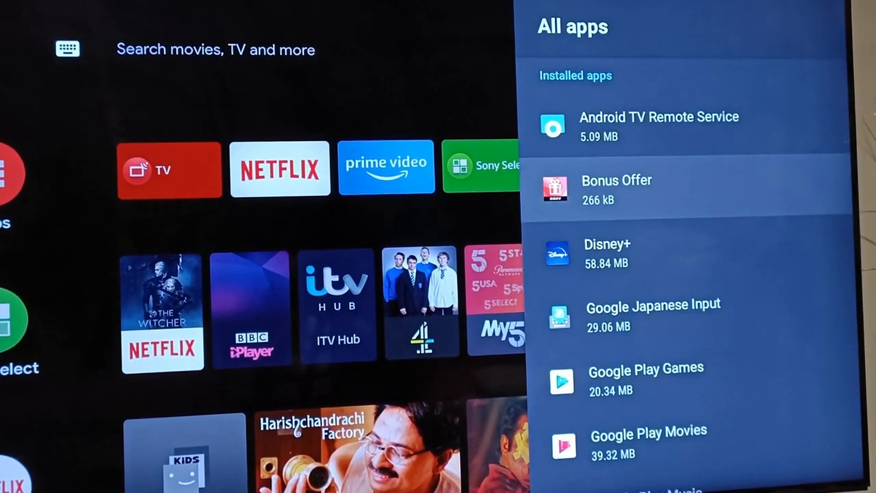
scroll(down, 3)
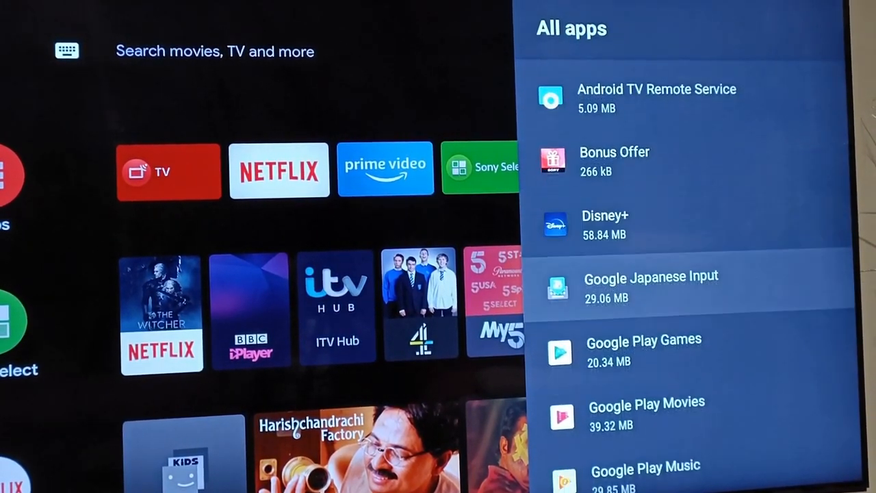
scroll(down, 3)
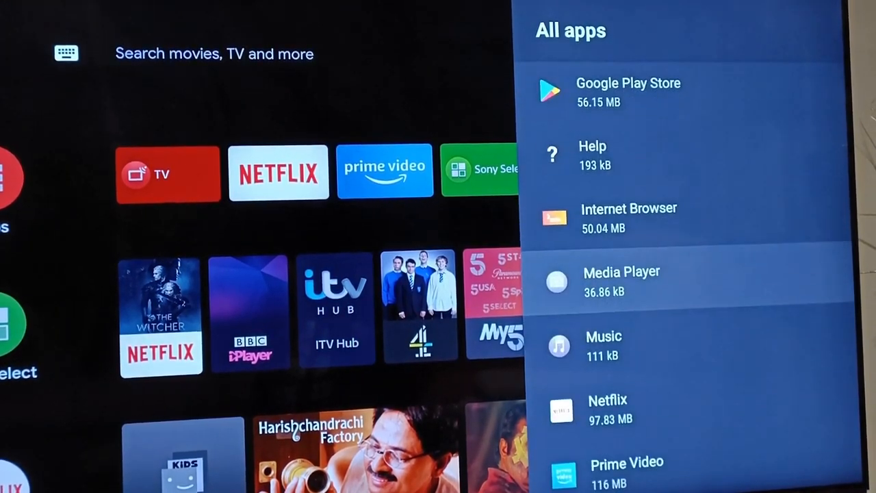
scroll(down, 3)
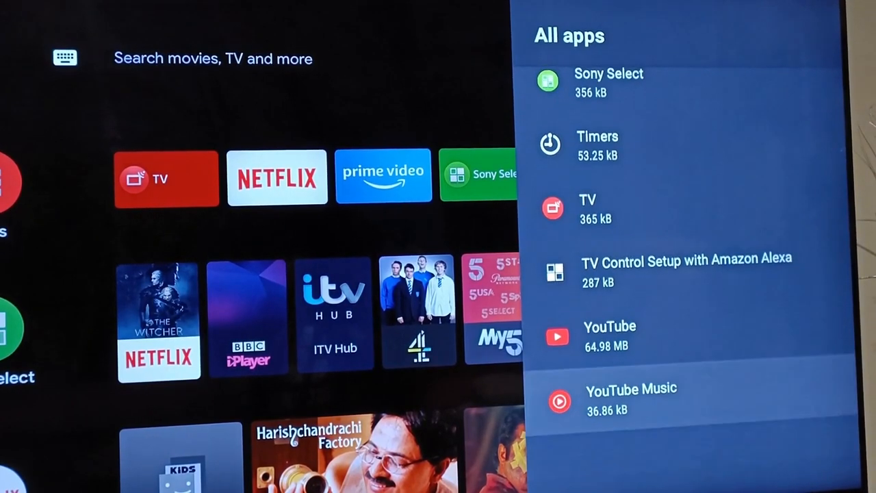
scroll(down, 3)
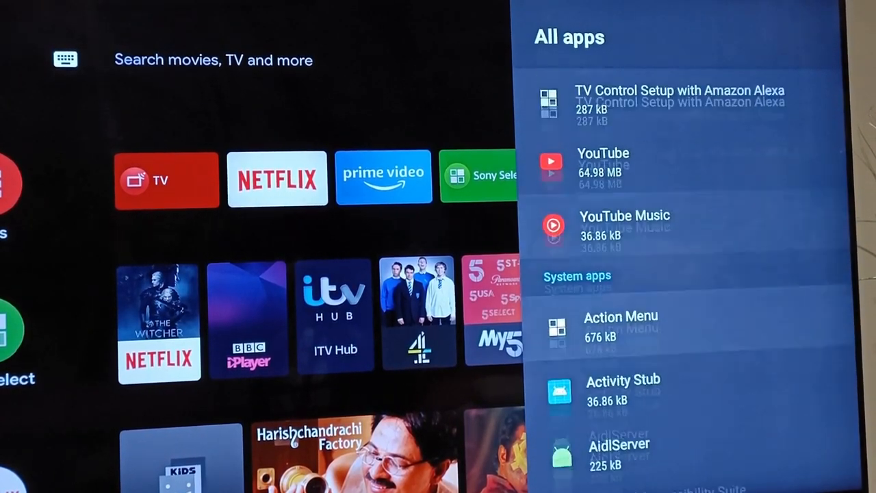
scroll(down, 3)
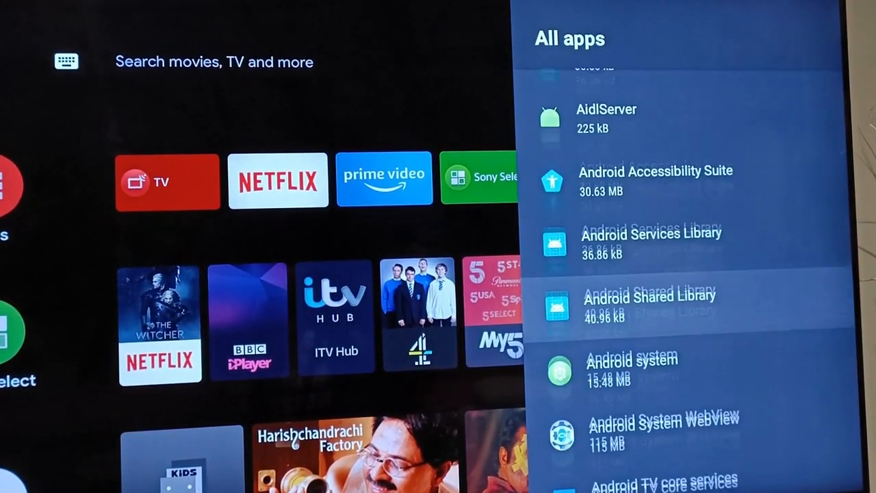
scroll(down, 3)
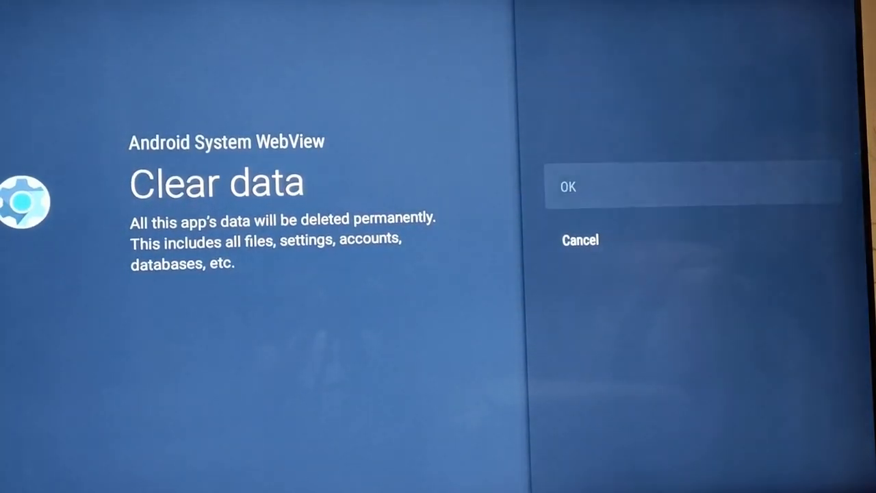
- Confirm clearing Android System WebView's data with OK
click(569, 187)
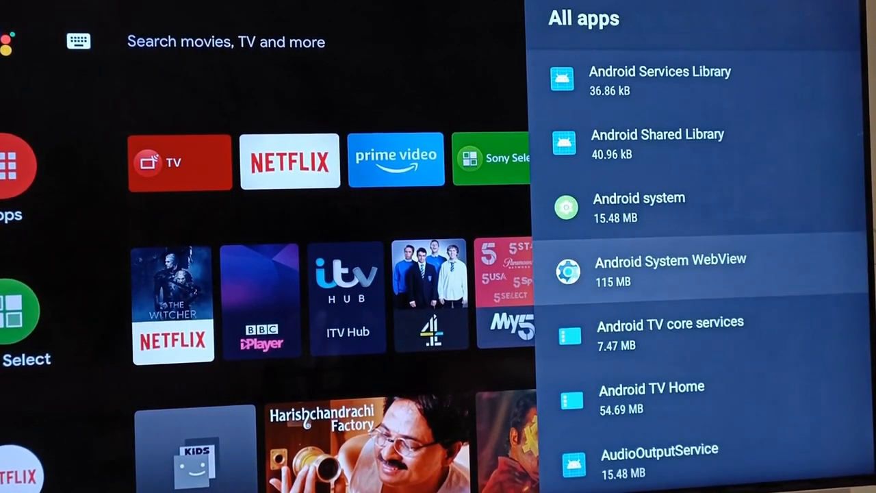
- Scroll the All apps list toward Google Play services, then return to the home screen
scroll(down, 3)
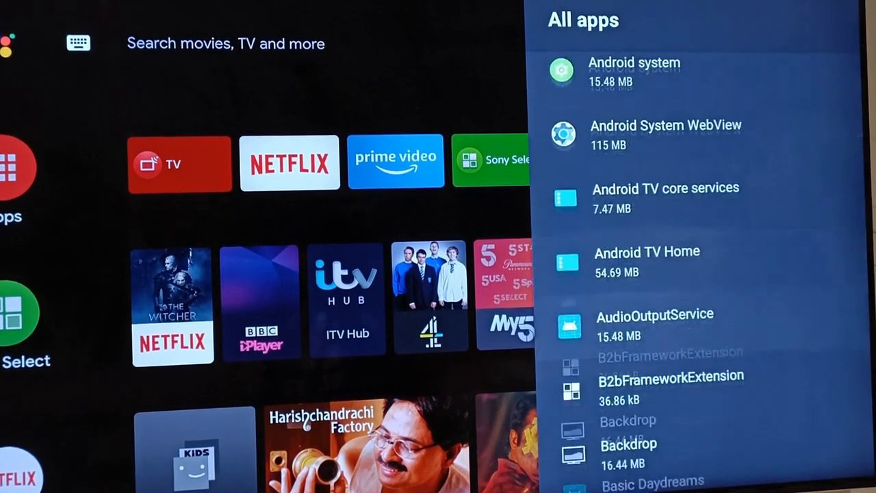
scroll(down, 3)
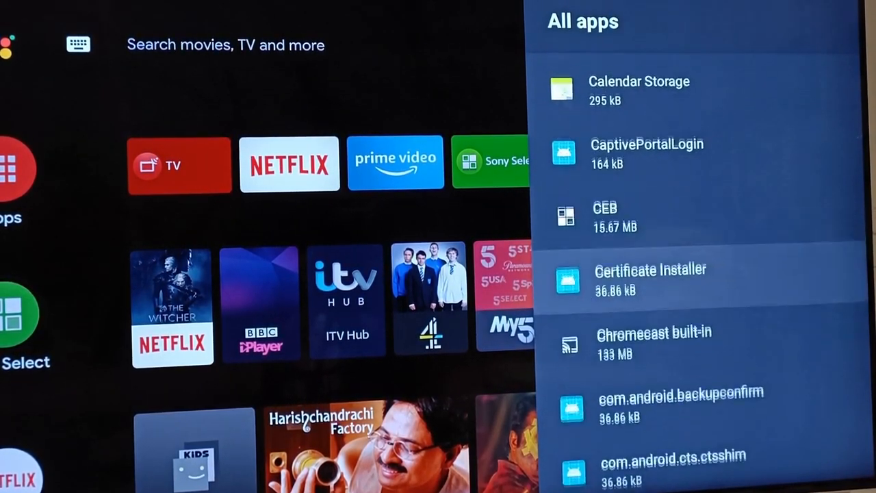
scroll(down, 3)
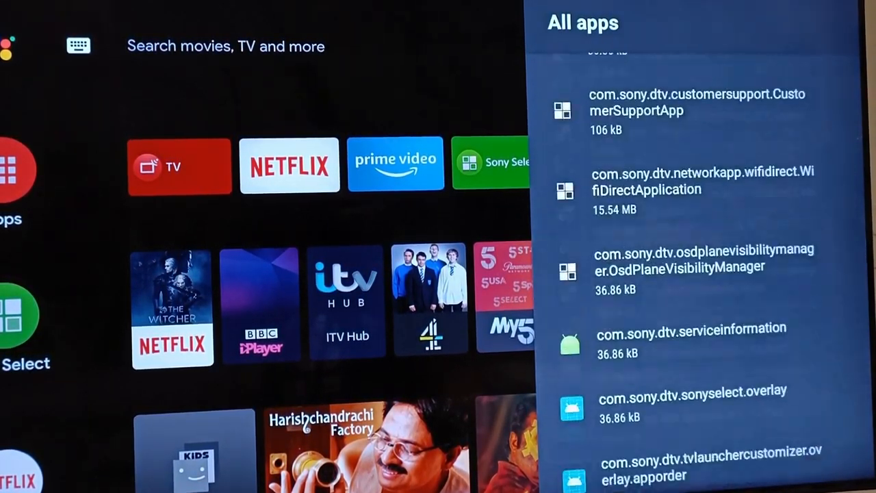
scroll(up, 3)
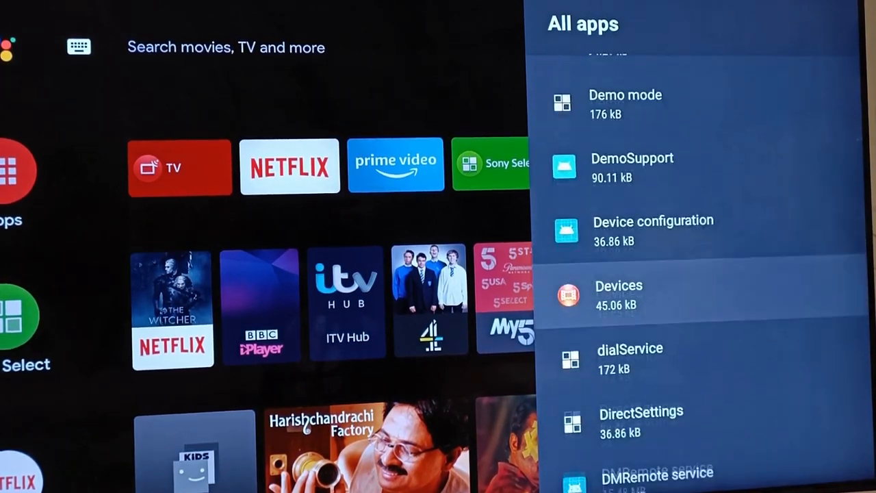
scroll(down, 3)
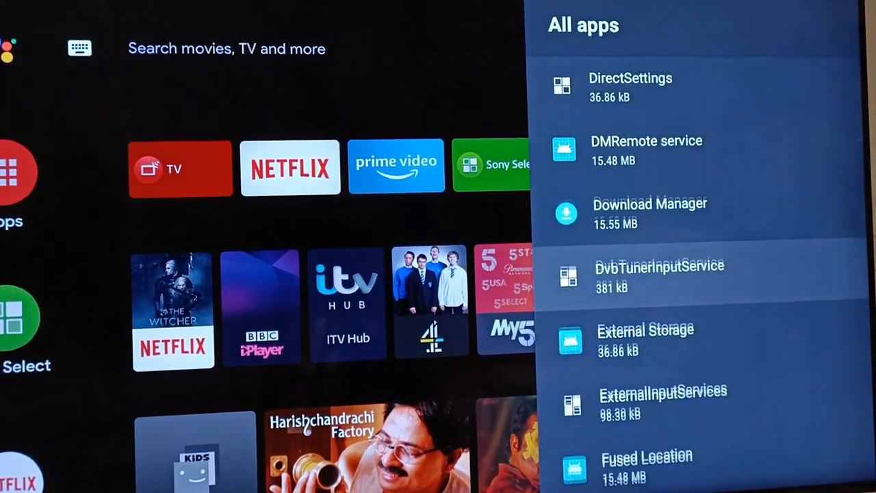
scroll(down, 3)
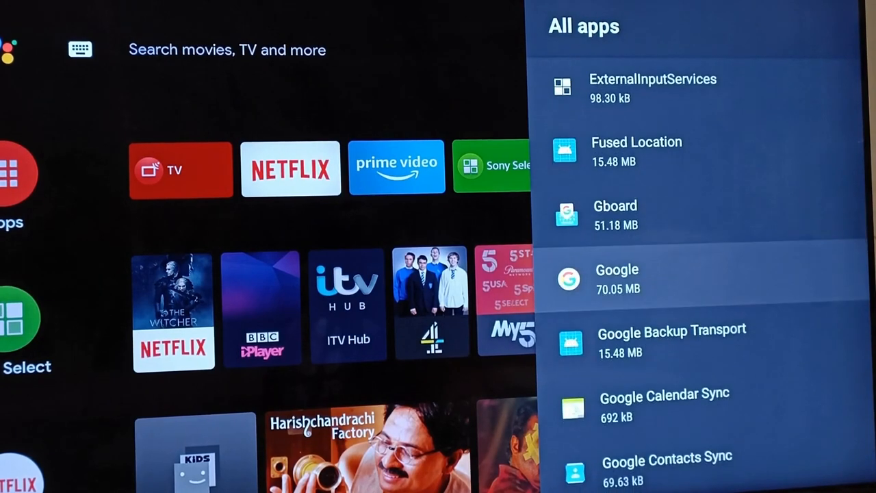
scroll(down, 3)
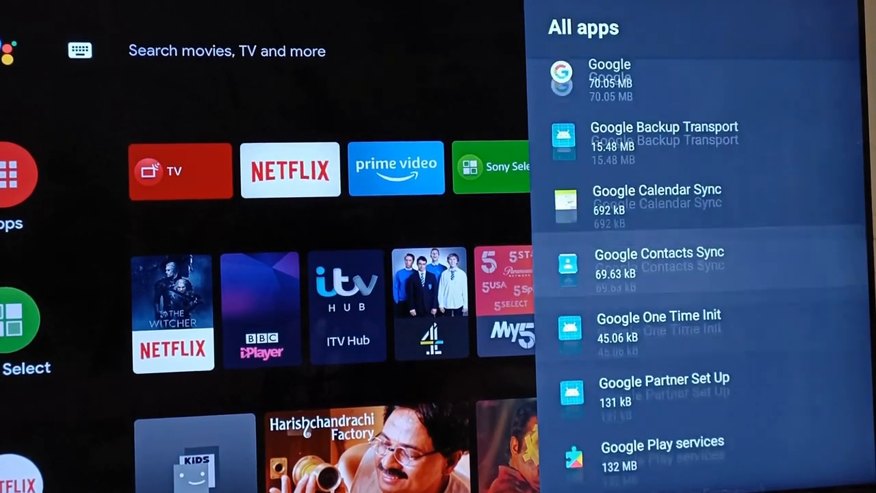
scroll(down, 3)
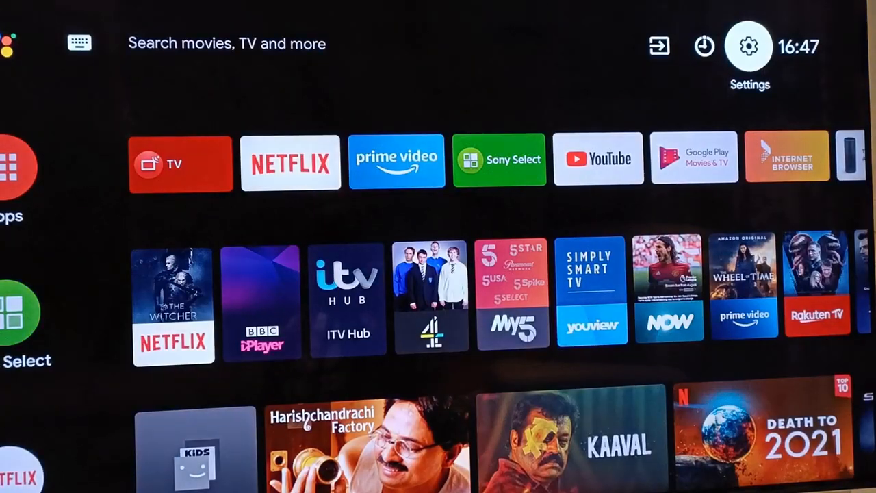
- Open Settings and confirm CLEAR ALL DATA for Google Play services
click(748, 45)
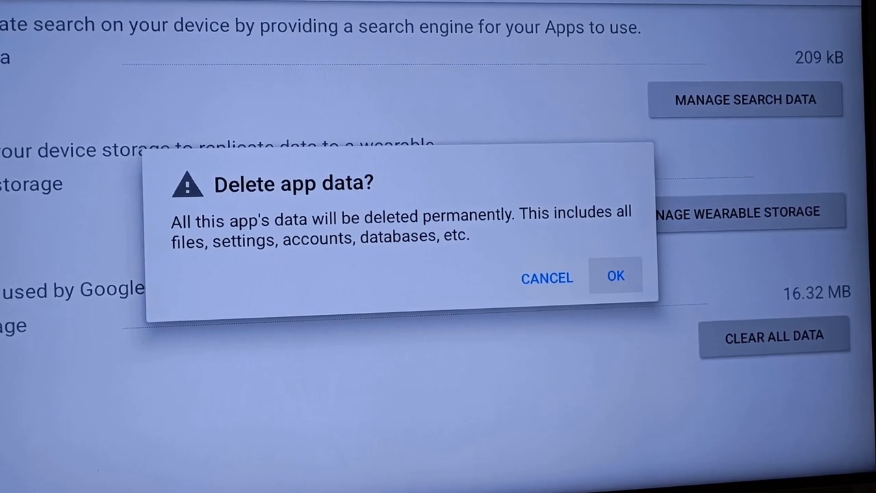
click(614, 276)
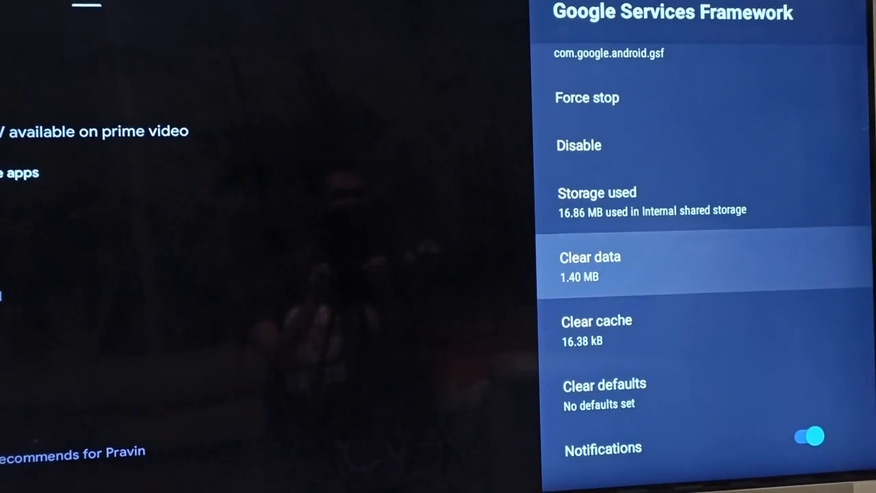
- Choose Clear data for Google Services Framework and confirm with OK
click(591, 257)
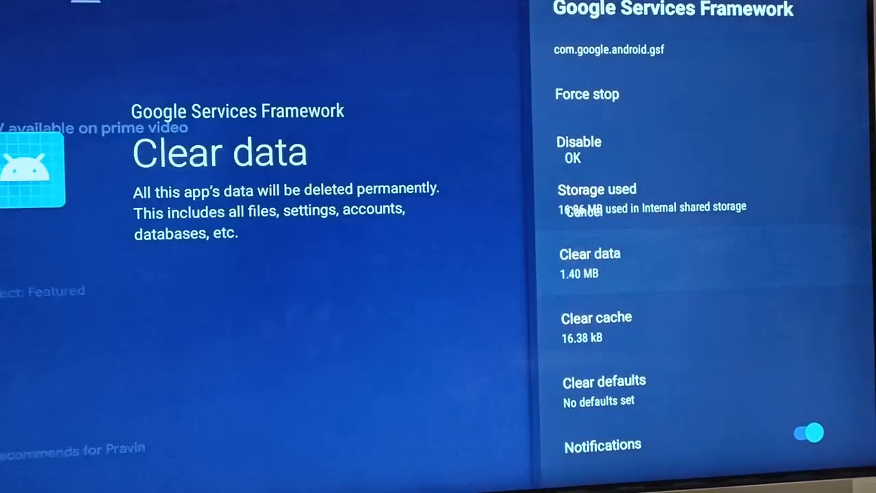
click(589, 254)
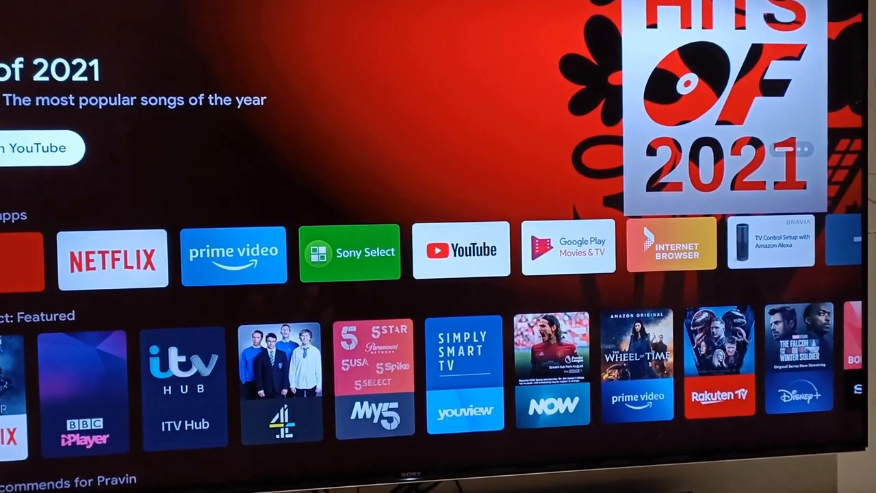
- Scroll the home screen down to the Apps grid showing Google Play Store
scroll(down, 3)
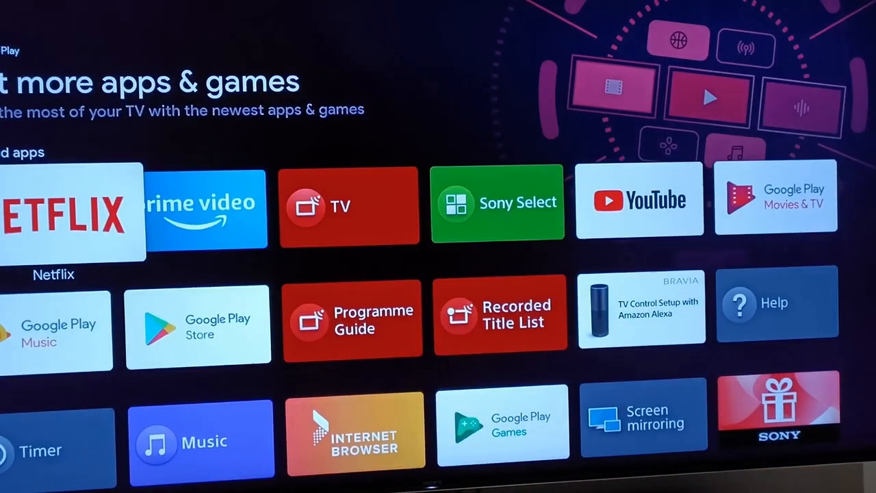
scroll(down, 3)
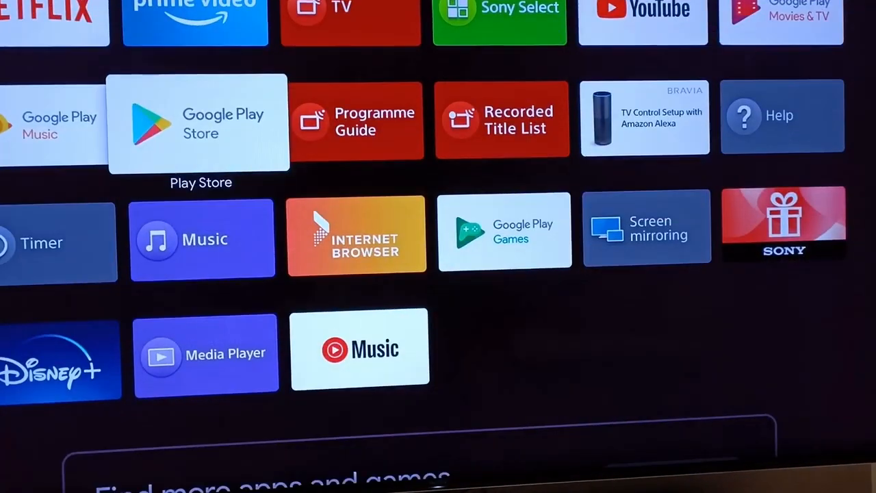
- Open Spotify - Music and Podcasts from Play Store recommendations and press Install
click(200, 124)
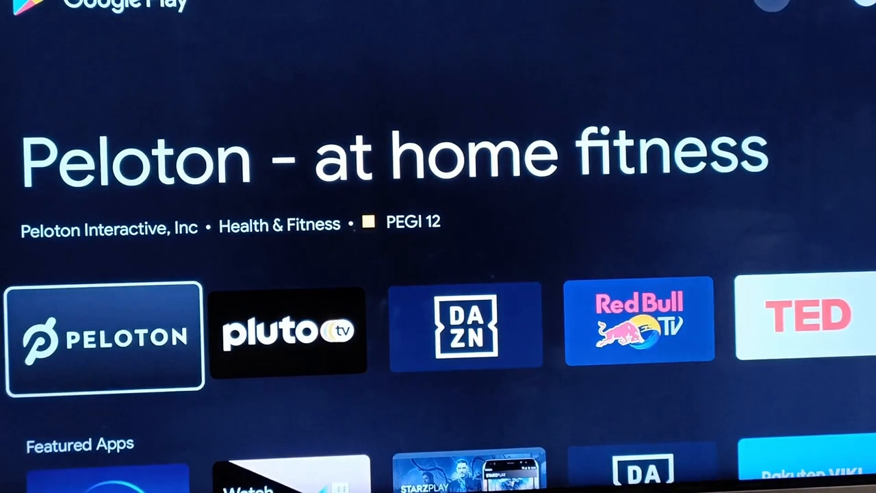
scroll(down, 3)
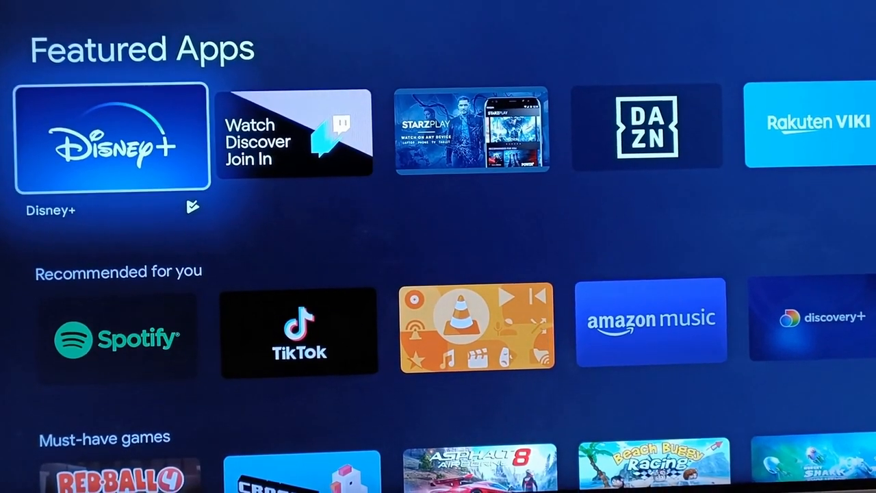
scroll(down, 3)
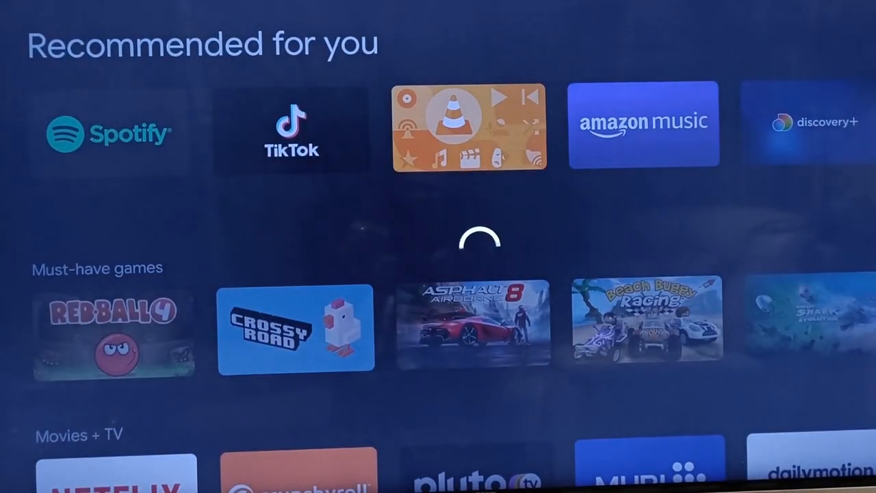
click(110, 130)
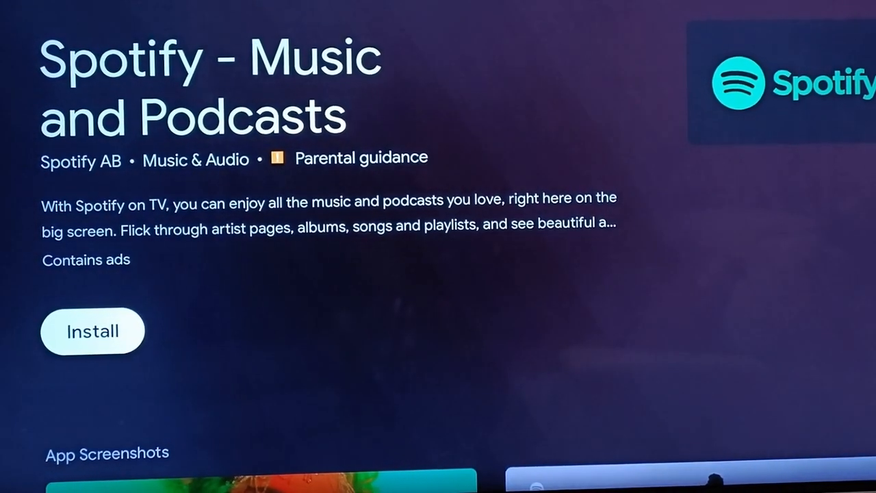
click(92, 331)
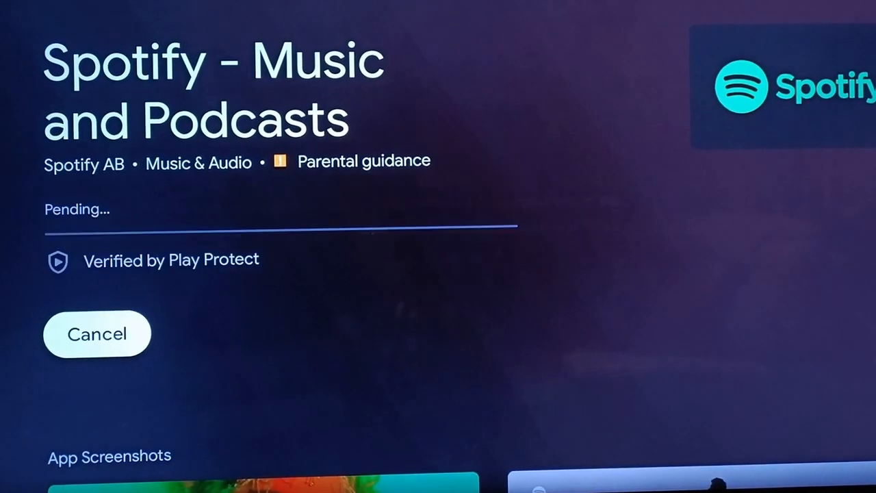